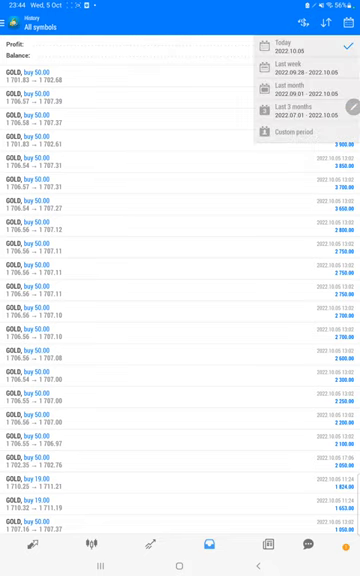
Widen the MT4 history period to show profit, deposit, withdrawal and balance totals.
{"action": "left_click", "coordinate": [276, 132]}
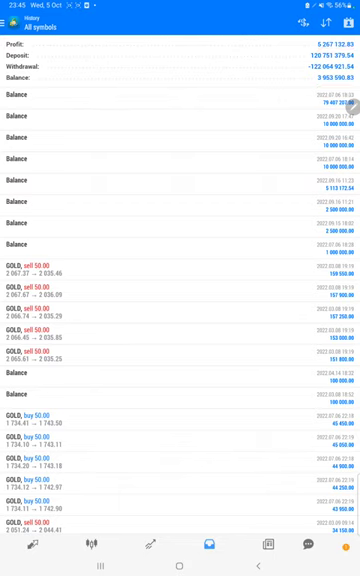
Scroll down through the older GOLD trades in the history list.
{"action": "scroll", "scroll_direction": "down", "scroll_amount": 3}
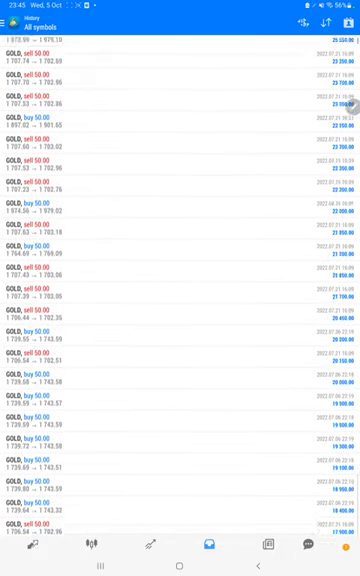
{"action": "scroll", "scroll_direction": "down", "scroll_amount": 3}
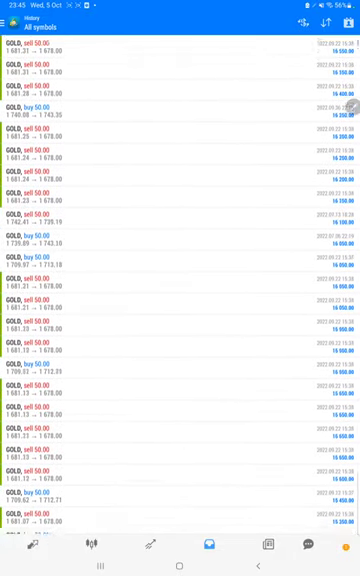
{"action": "scroll", "scroll_direction": "down", "scroll_amount": 3}
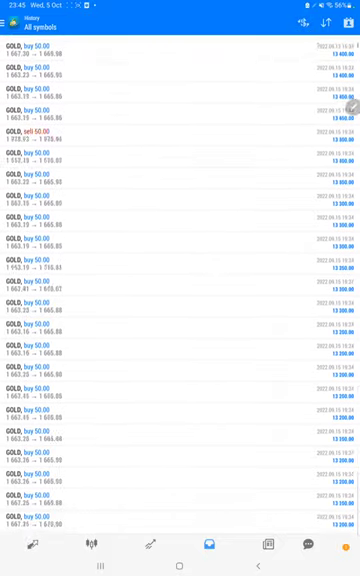
{"action": "scroll", "scroll_direction": "down", "scroll_amount": 3}
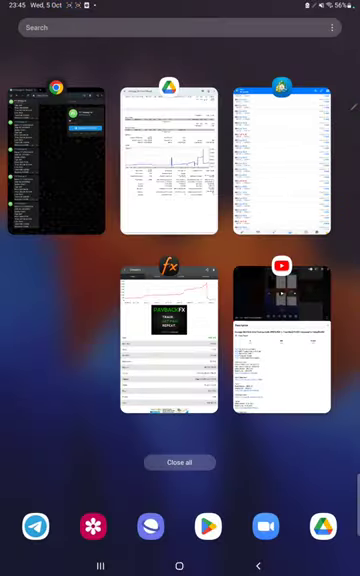
Switch to Myfxbook and review the account's +385.34% gain and 95.39% drawdown stats.
{"action": "left_click", "coordinate": [177, 340]}
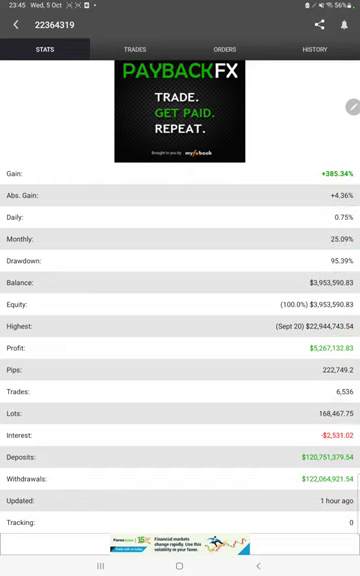
{"action": "left_click", "coordinate": [315, 50]}
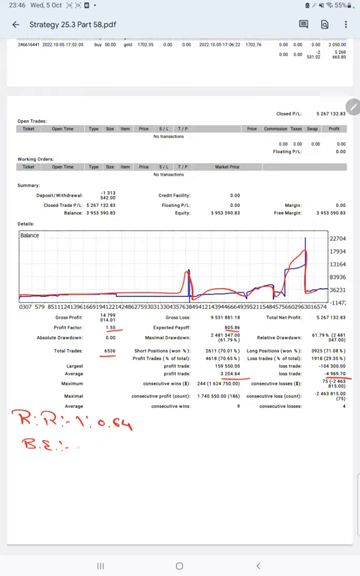
Write break-even 61% and accuracy 70% / 97.1 under the R:R note.
{"action": "type", "text": "614"}
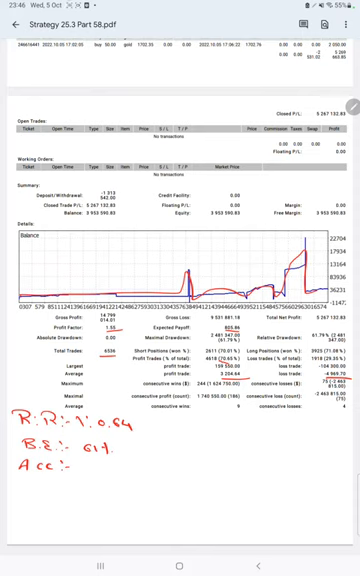
{"action": "type", "text": "70+"}
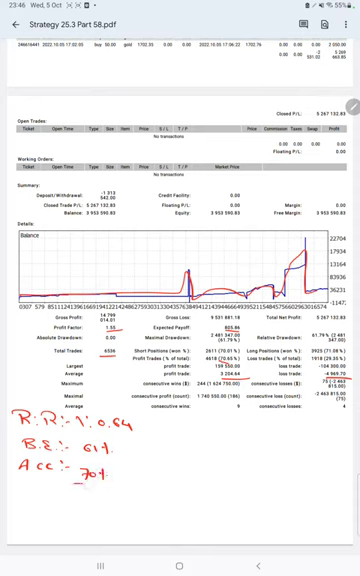
{"action": "type", "text": "97.1"}
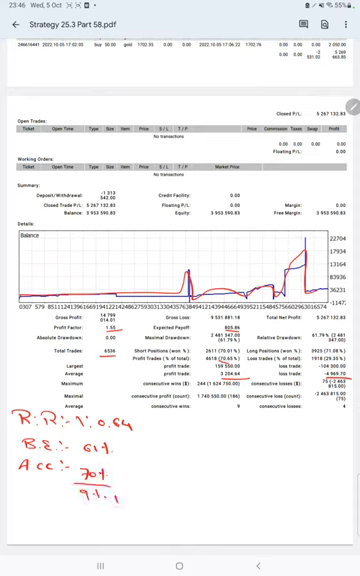